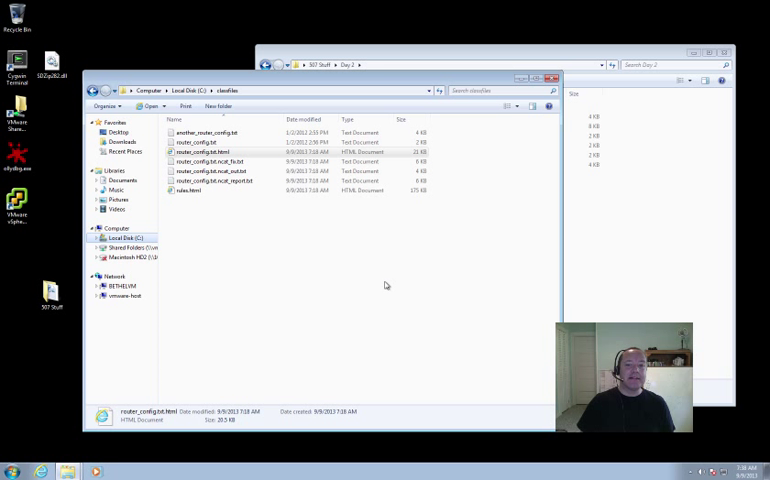
pyautogui.moveTo(600, 281)
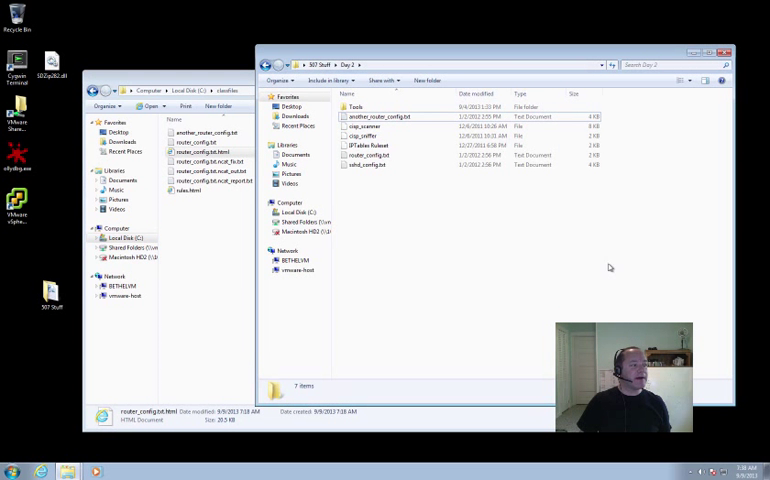
# Browse into Day 2 > Tools and open the nipper-inone-0.12.6 folder.
pyautogui.click(356, 107)
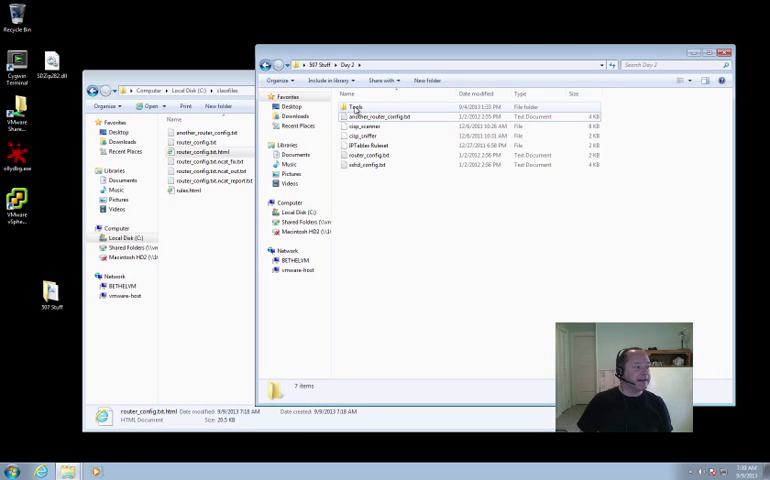
pyautogui.doubleClick(355, 107)
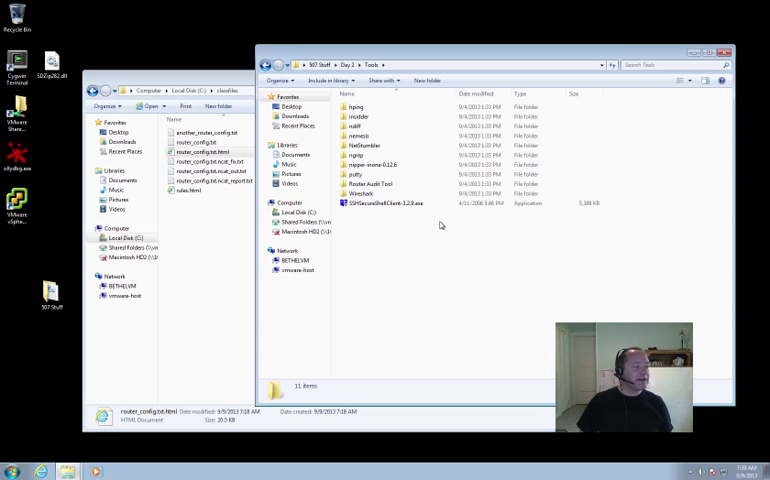
pyautogui.moveTo(385, 164)
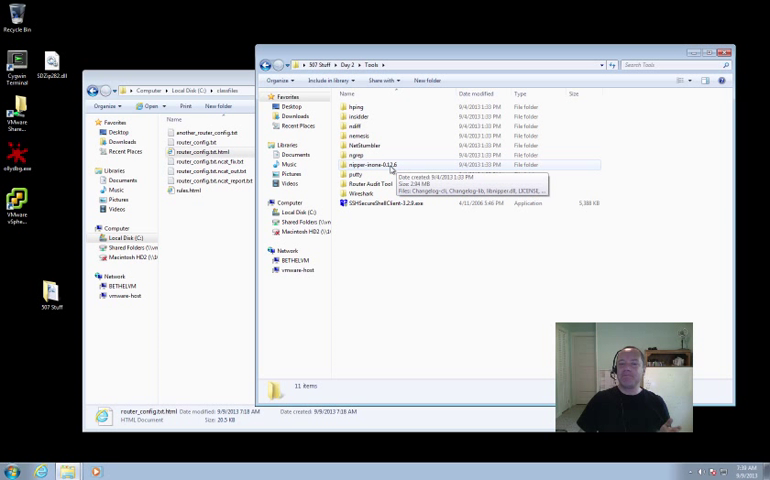
pyautogui.doubleClick(375, 165)
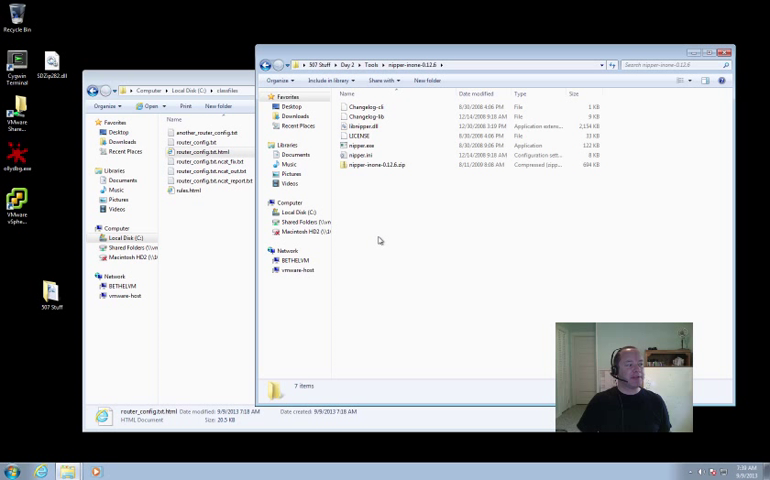
pyautogui.moveTo(382, 233)
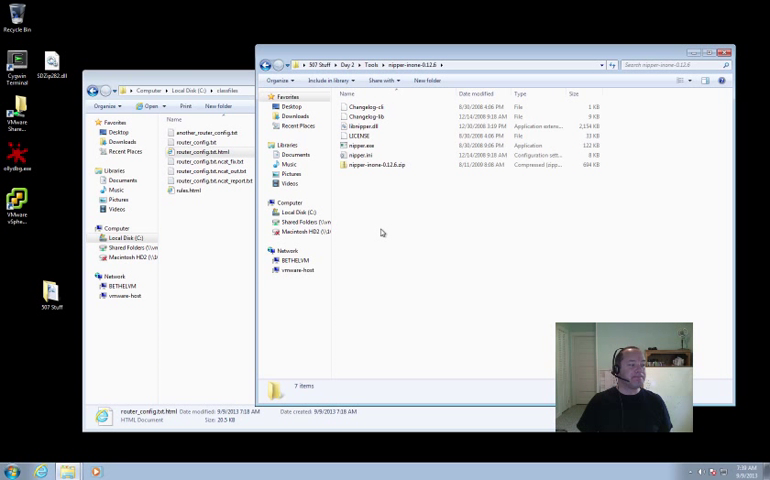
pyautogui.moveTo(400, 192)
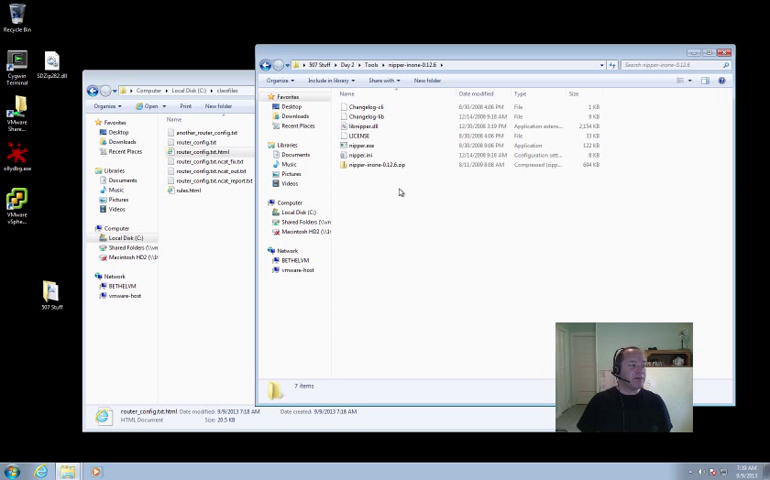
pyautogui.moveTo(370, 166)
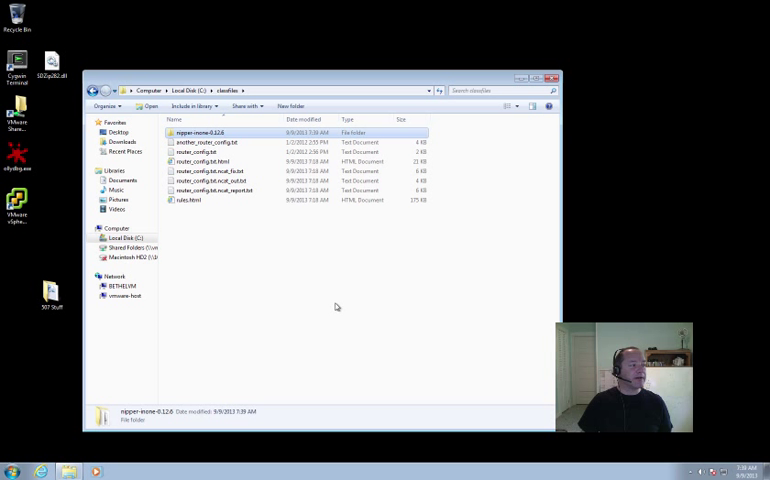
# Deselect the folder in classfiles and launch Command Prompt from the Start menu.
pyautogui.click(246, 300)
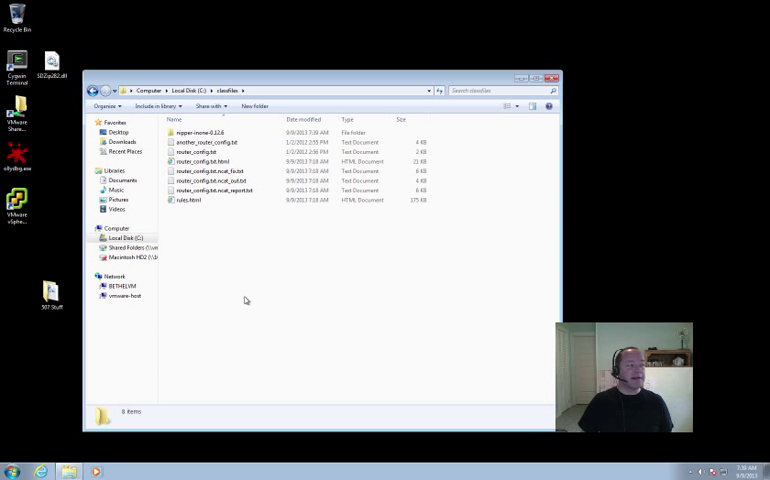
pyautogui.click(9, 470)
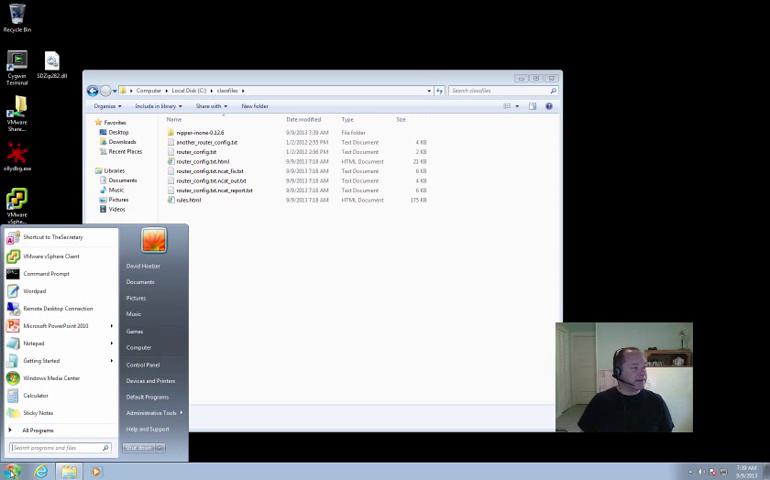
pyautogui.click(46, 273)
pyautogui.write('cd \\')
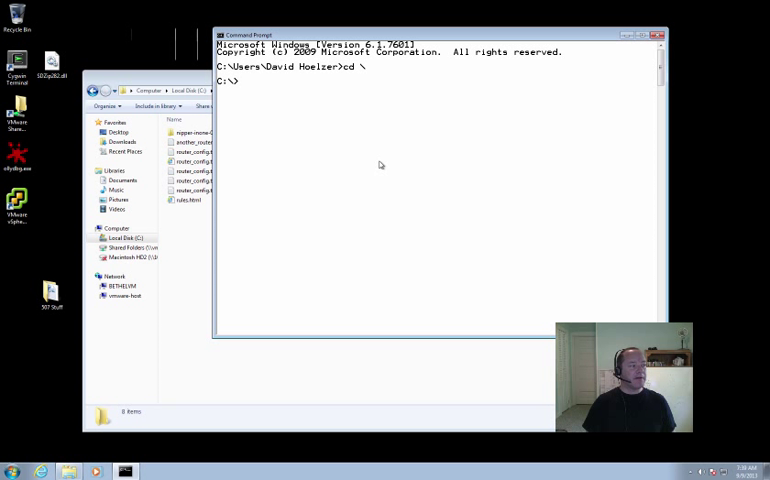
# Change into C:\classfiles\nipper-inone-0.12.6 and list nipper.exe, nipper.ini and libnipper.dll.
pyautogui.write('cd classfiles')
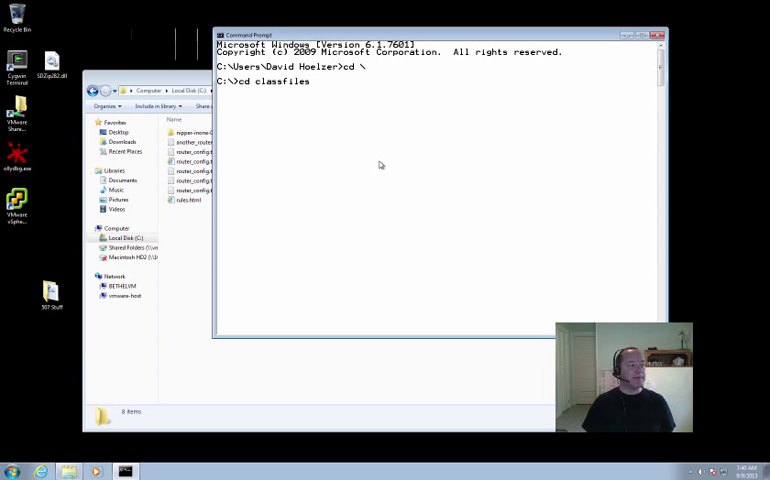
pyautogui.write('cd nipper-inone-0.12.6')
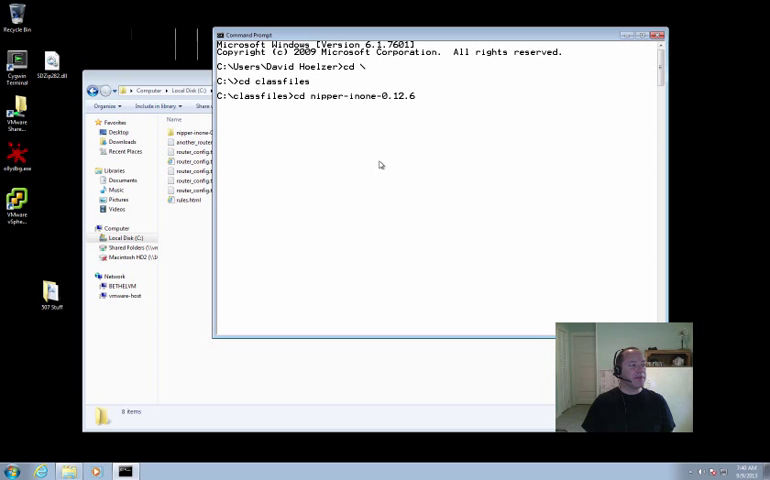
pyautogui.press('Return')
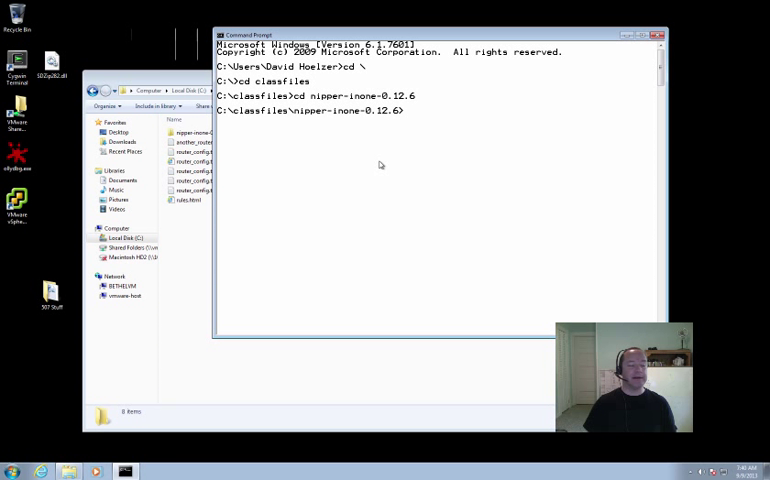
pyautogui.write('cd ..')
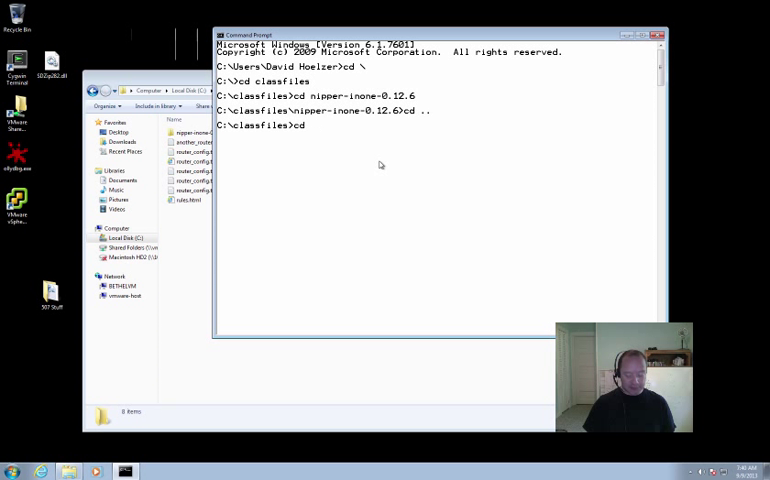
pyautogui.write('nipper-inone-0.12.6')
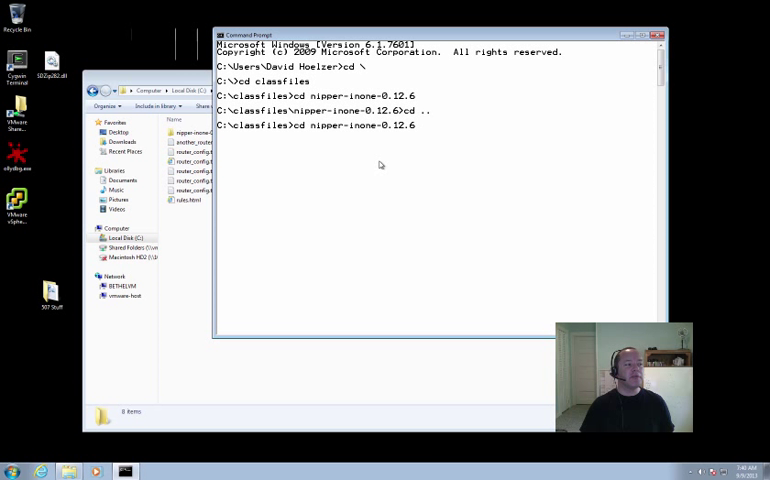
pyautogui.press('Return')
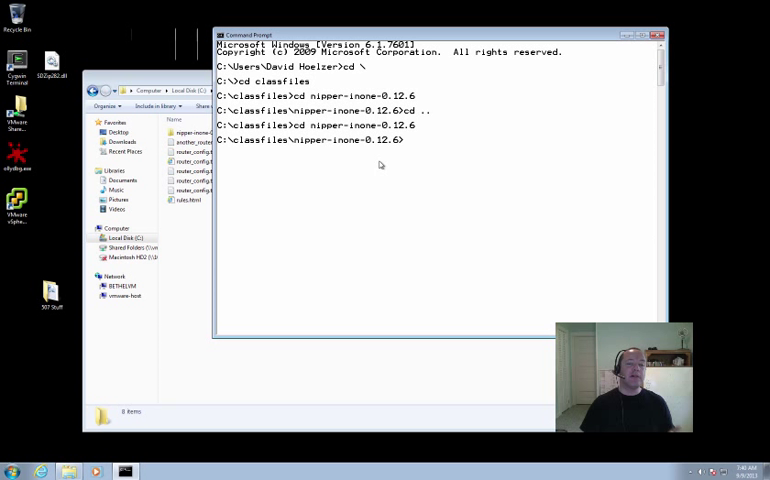
pyautogui.write('dir')
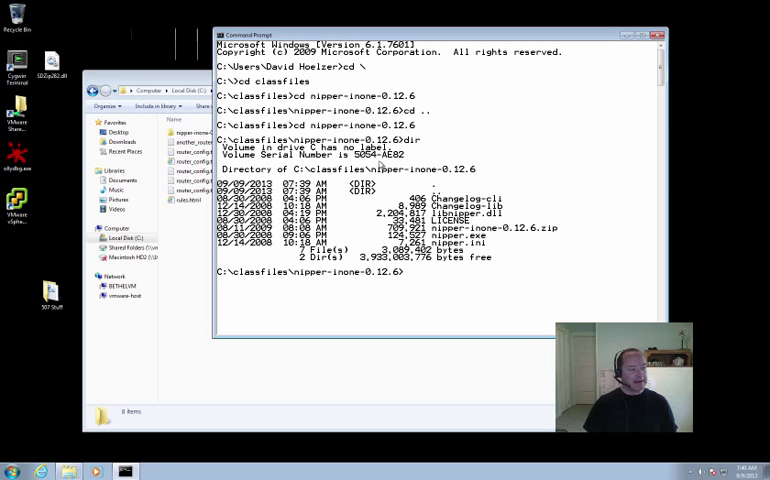
# List nipper.exe, the nipper zip and the parent C:\classfiles folder with dir.
pyautogui.write('dir n')
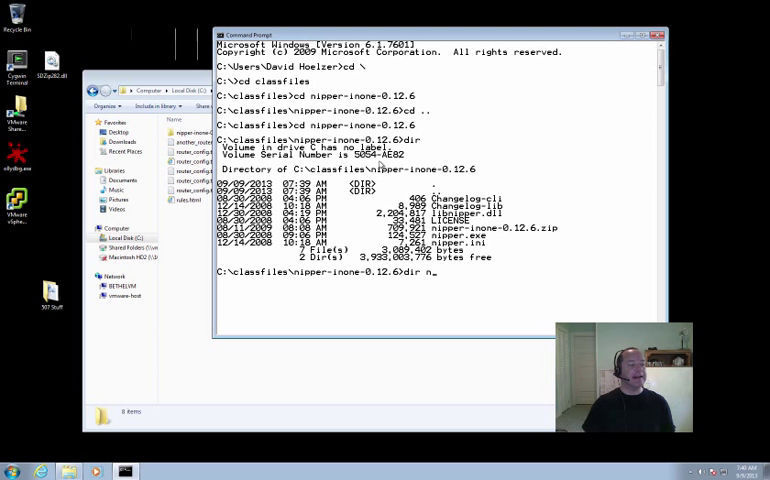
pyautogui.write('ipper.exe')
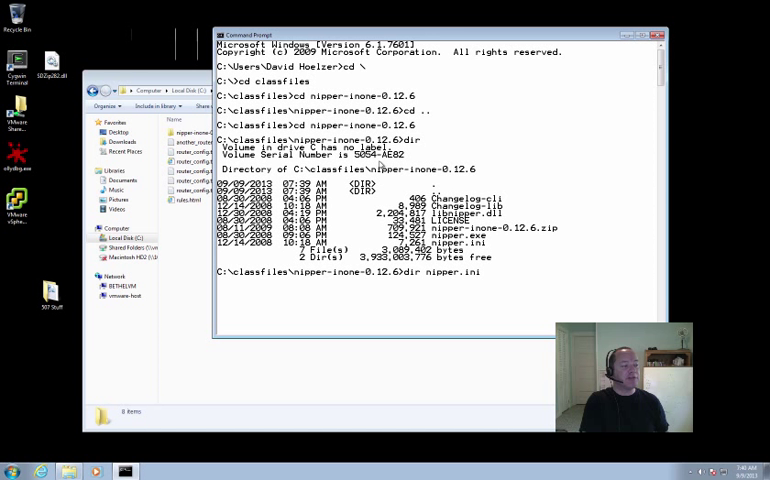
pyautogui.write('nipper-inone-0.12.6.zip')
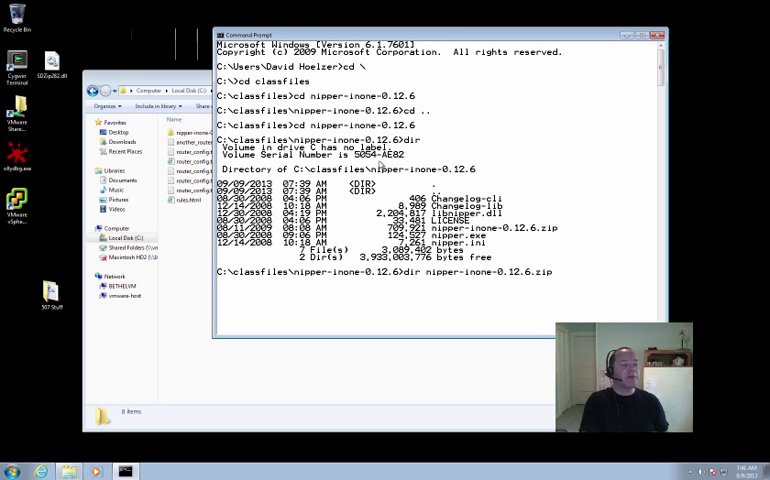
pyautogui.write('nipper.exe')
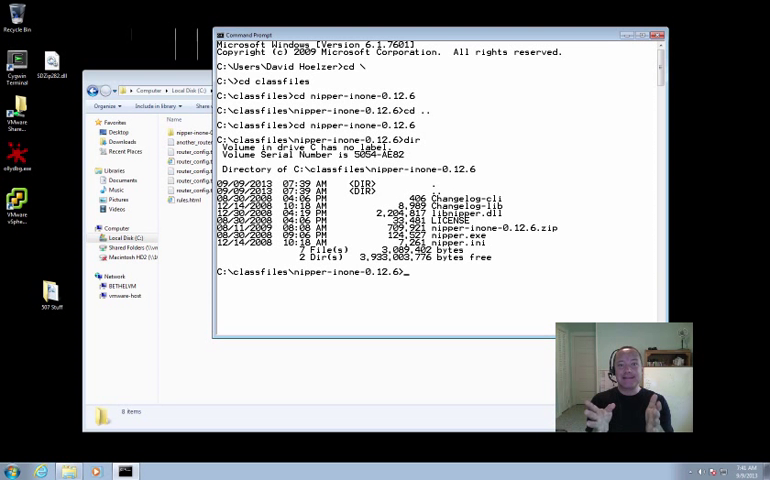
pyautogui.write('dir ..')
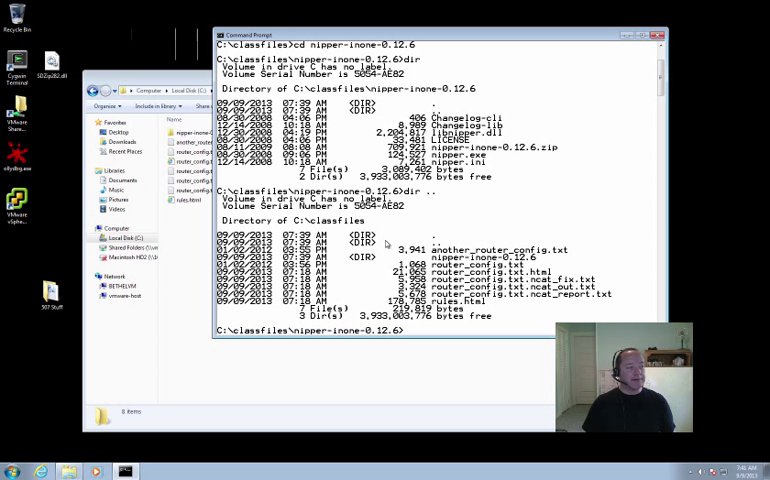
# Run nipper.exe without valid options to show help for --input, --output and an example.
pyautogui.write('nipper.exe')
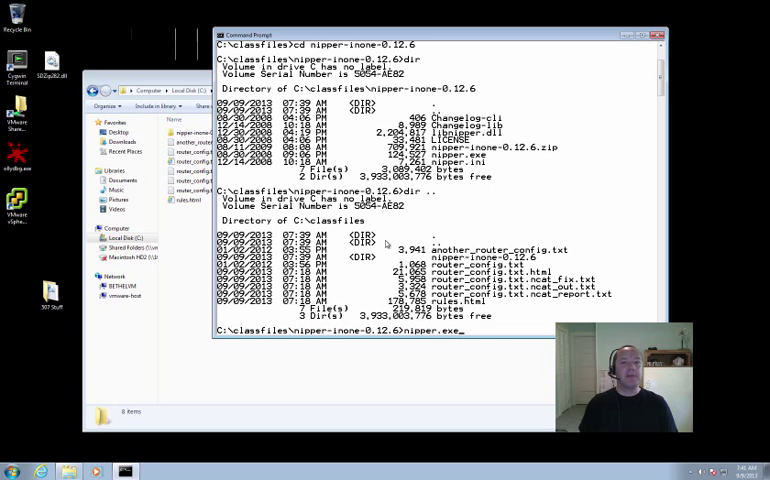
pyautogui.press('Return')
pyautogui.write('./')
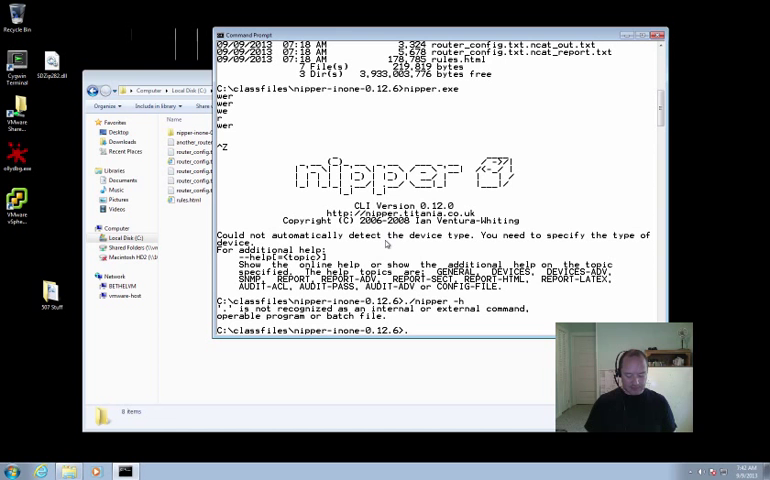
pyautogui.write('nipper.exe')
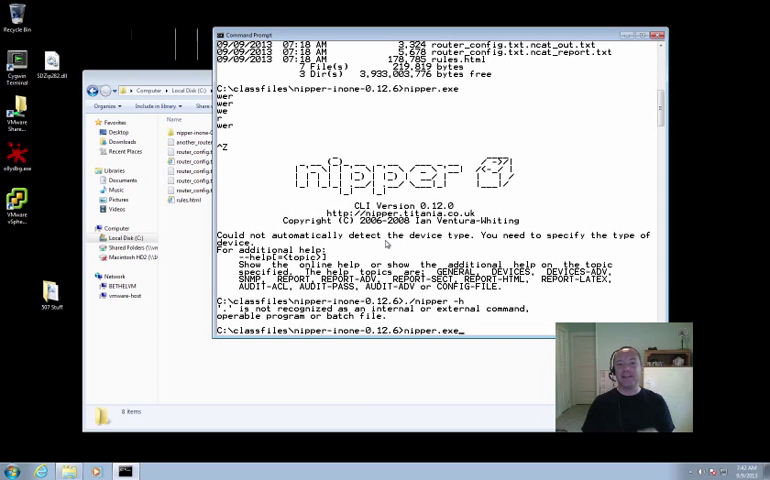
pyautogui.write('0h')
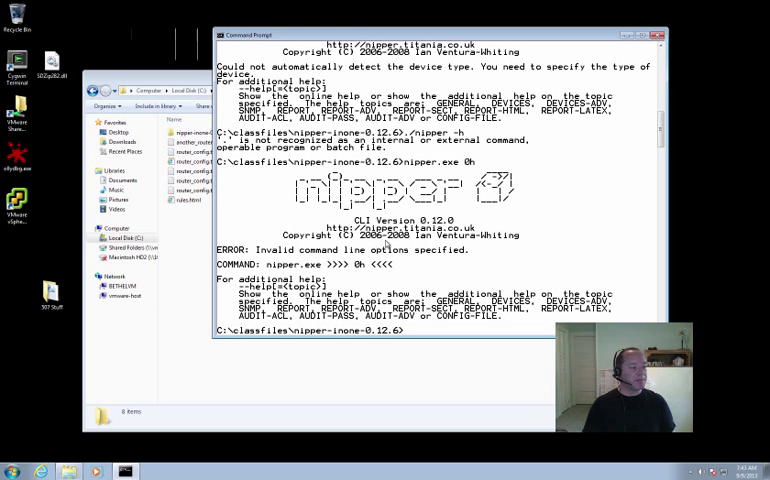
pyautogui.write('nipper.exe h')
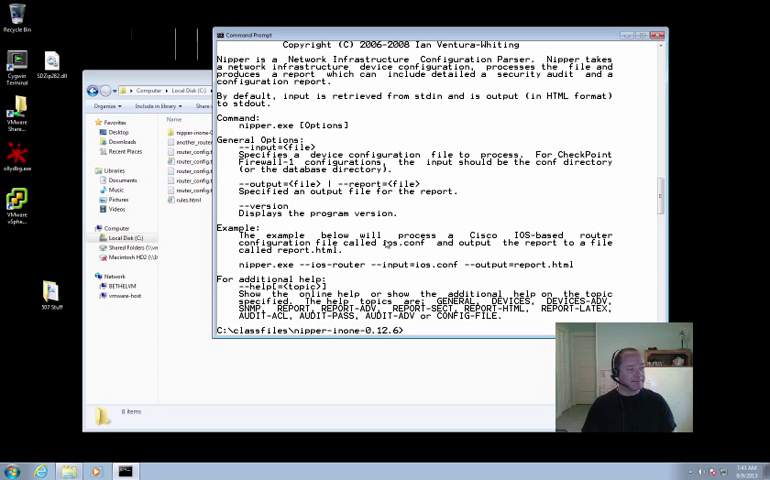
# Run nipper --ios-router on ..\router_config.txt, outputting ..\nipper_results.html.
pyautogui.write('nippe')
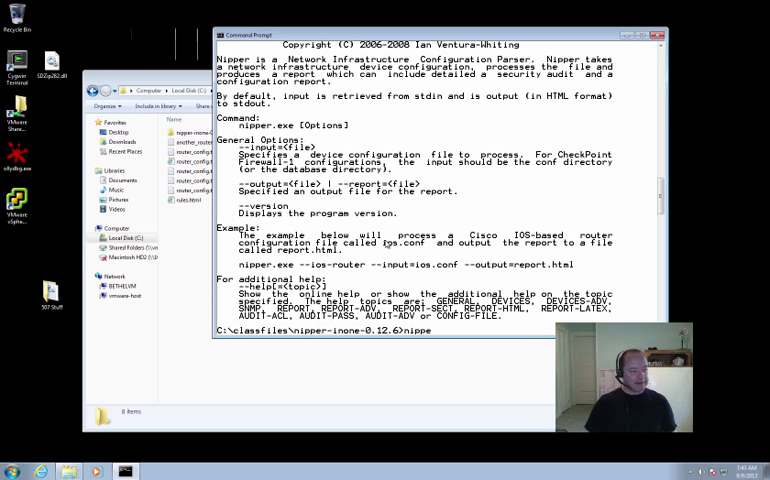
pyautogui.write('--ios-')
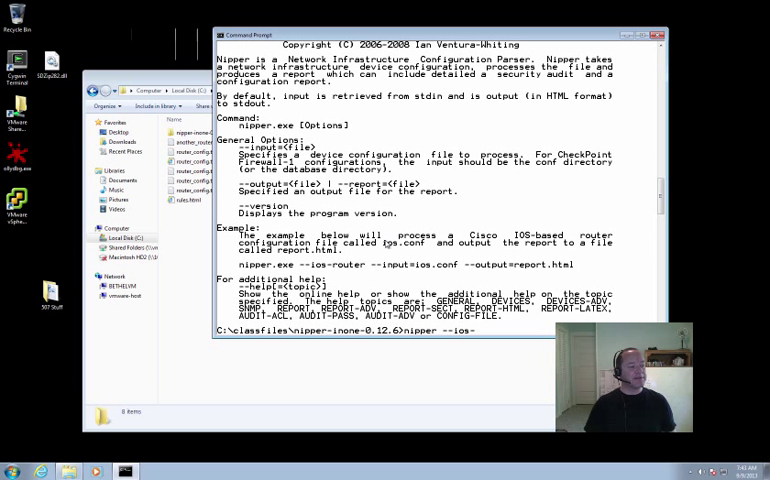
pyautogui.write('routers')
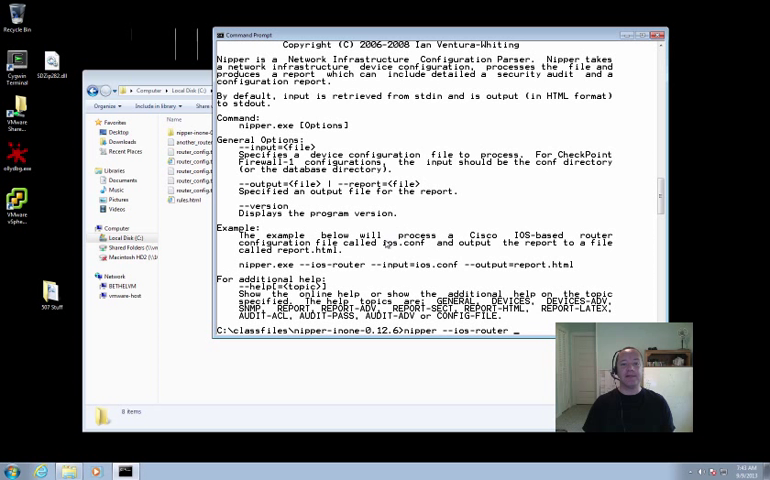
pyautogui.write('--input=')
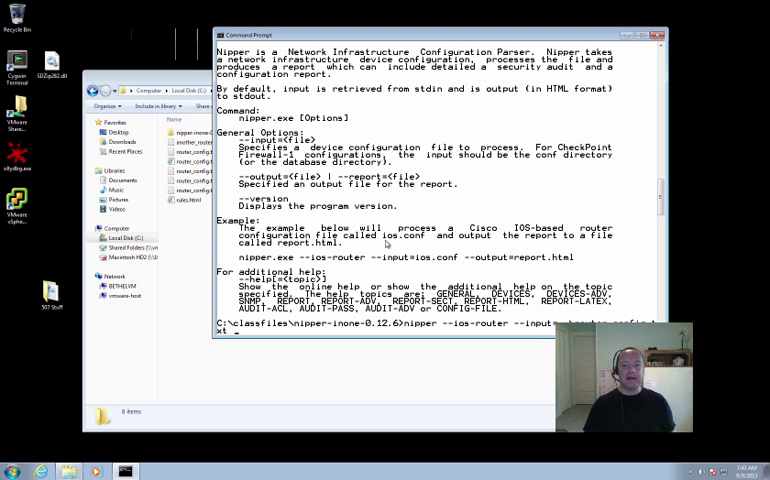
pyautogui.write('-output=..\\')
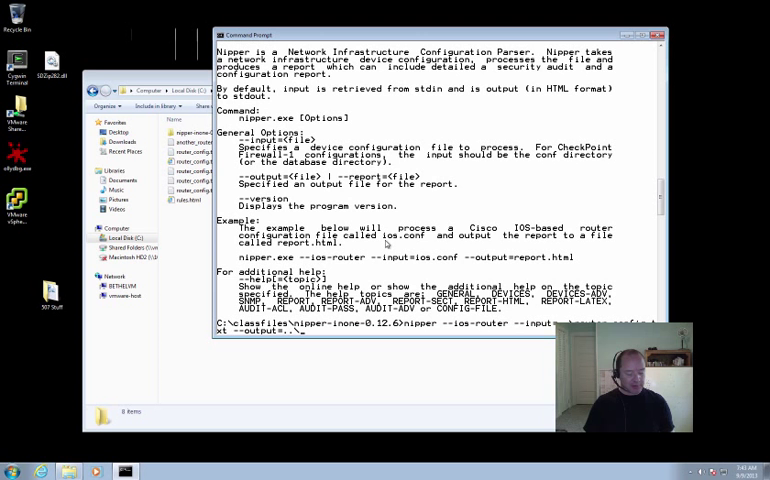
pyautogui.write('nipper_re')
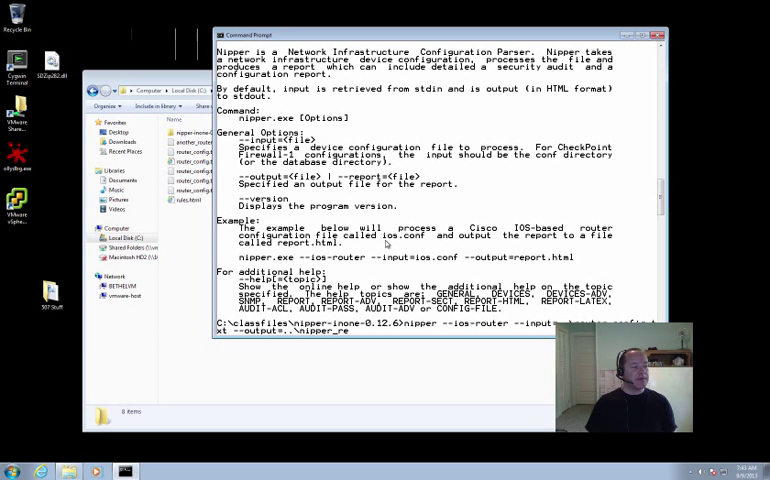
pyautogui.press('Return')
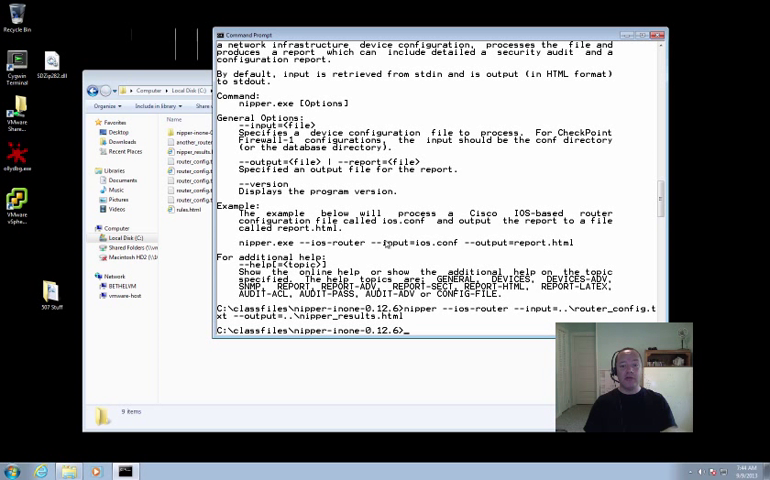
pyautogui.write('cd .')
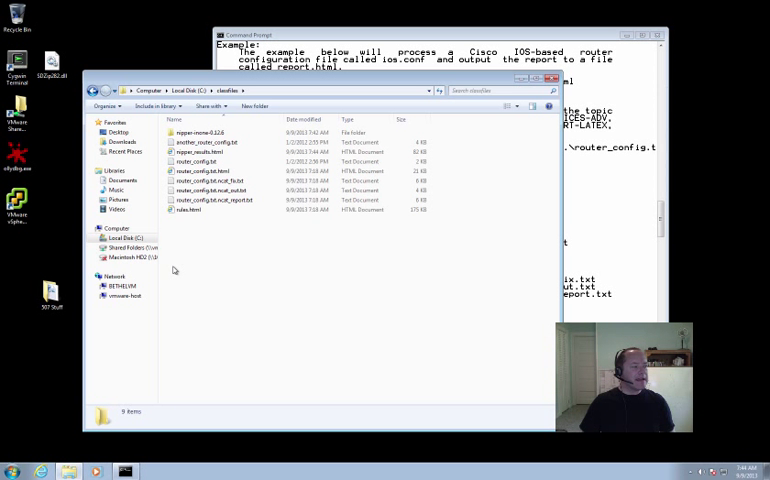
# Confirm the 82 KB nipper_results.html in Explorer and list C:\classfiles in the prompt.
pyautogui.click(200, 152)
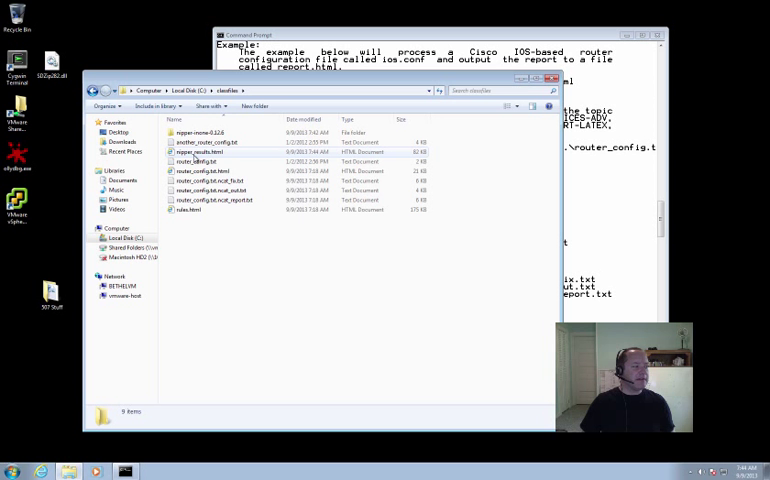
pyautogui.moveTo(200, 170)
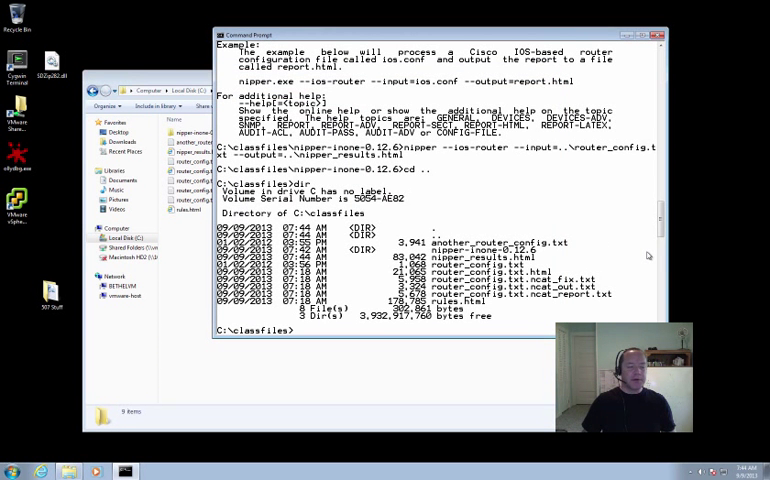
pyautogui.write('n')
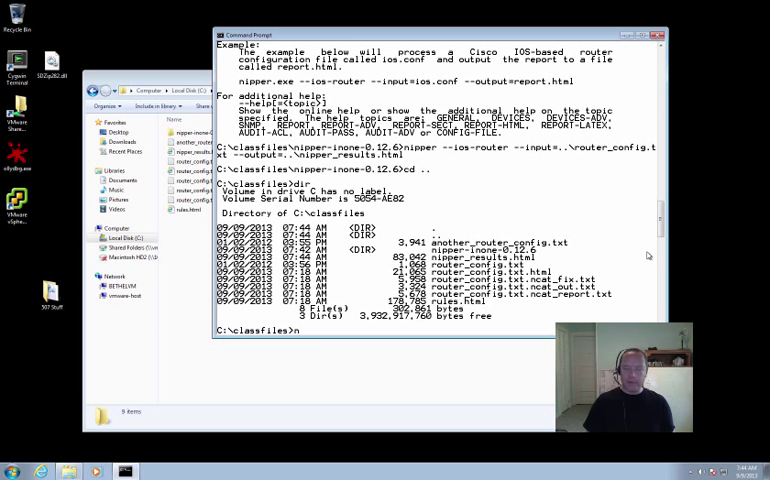
# Launch nipper_results.html to view the Cisco Router Chicago Security Report in the browser.
pyautogui.write('nipper_results.html')
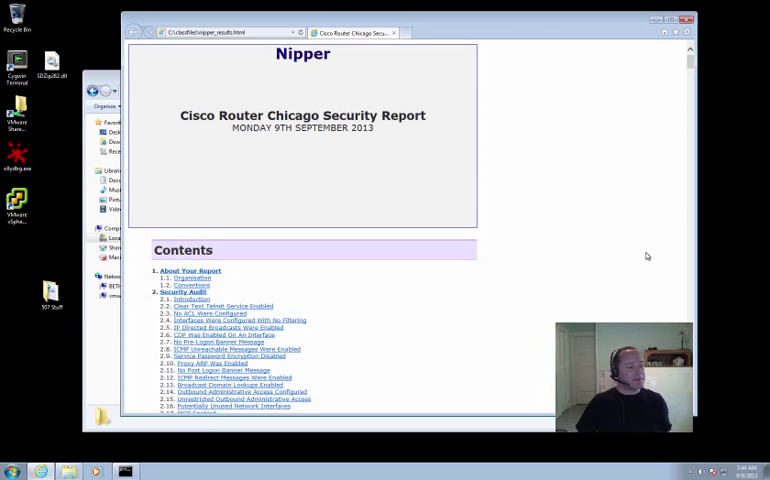
# Scroll past Contents and Index of Tables to the Clear Text Telnet finding.
pyautogui.scroll(-3)
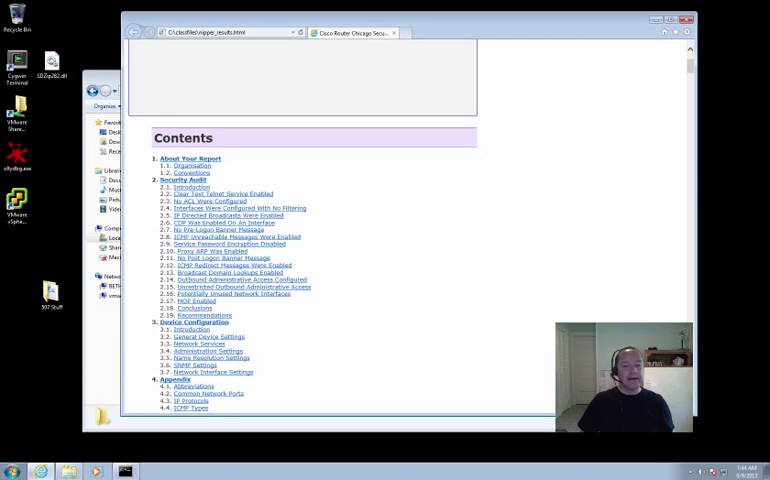
pyautogui.scroll(-3)
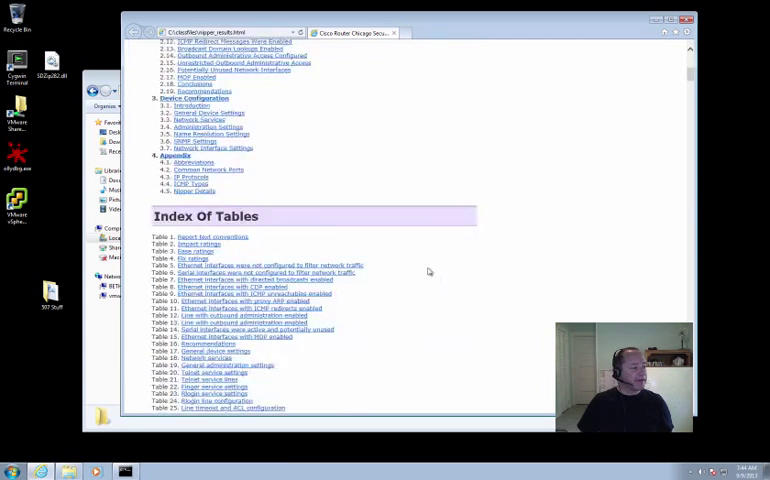
pyautogui.scroll(3)
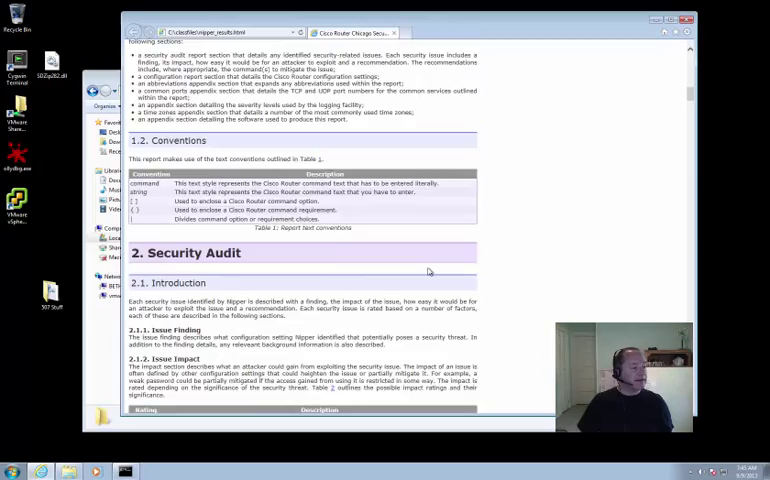
pyautogui.scroll(-3)
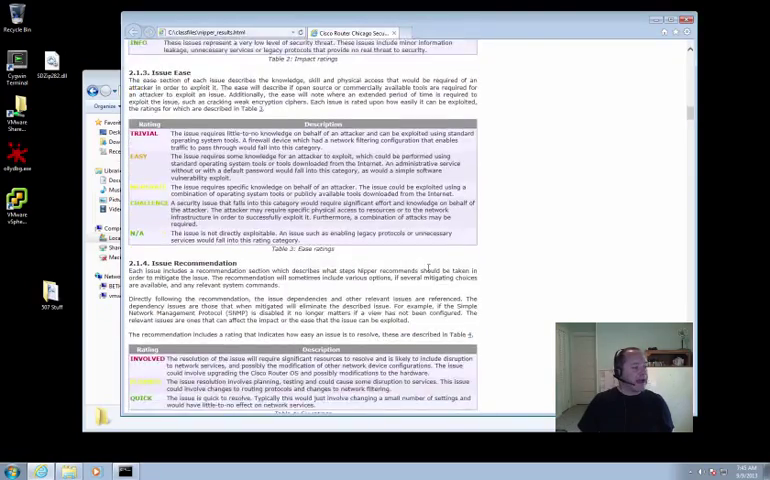
pyautogui.scroll(-3)
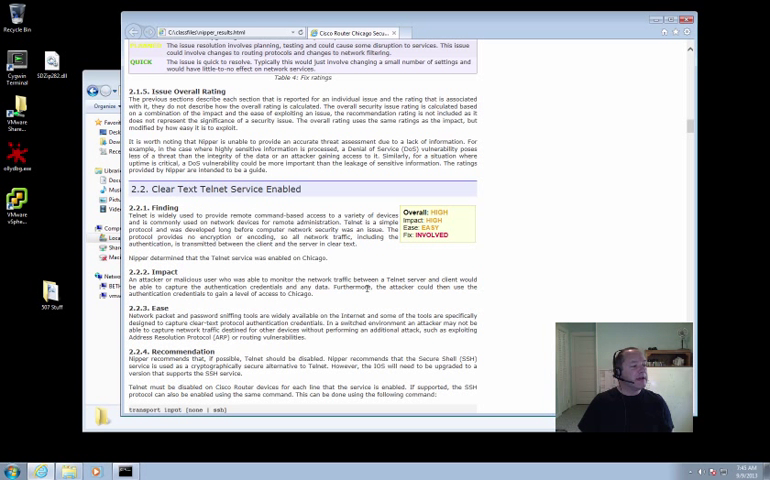
pyautogui.moveTo(406, 264)
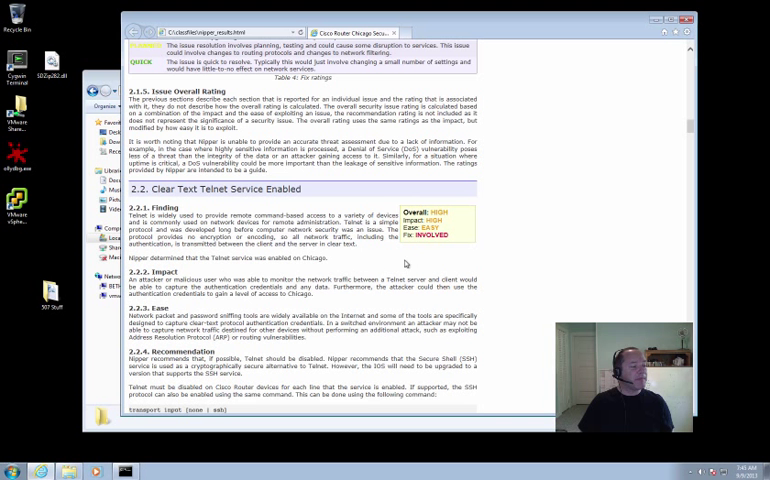
pyautogui.moveTo(471, 307)
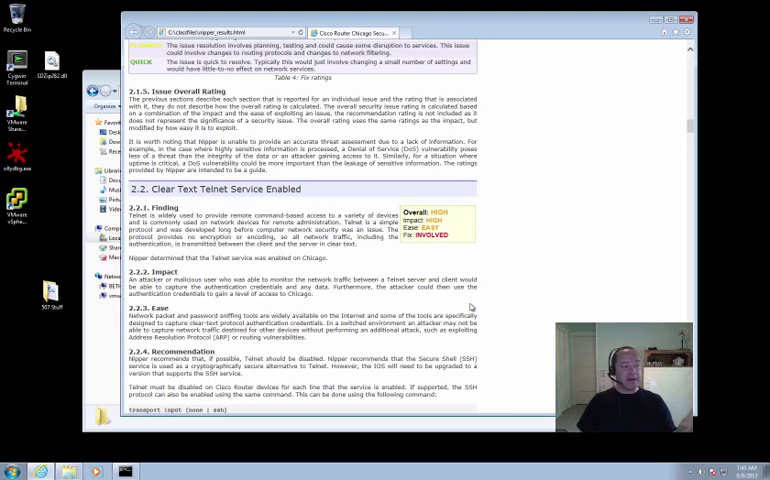
# Scroll through the Telnet and No ACL findings to Interfaces Configured With No Filtering.
pyautogui.scroll(-3)
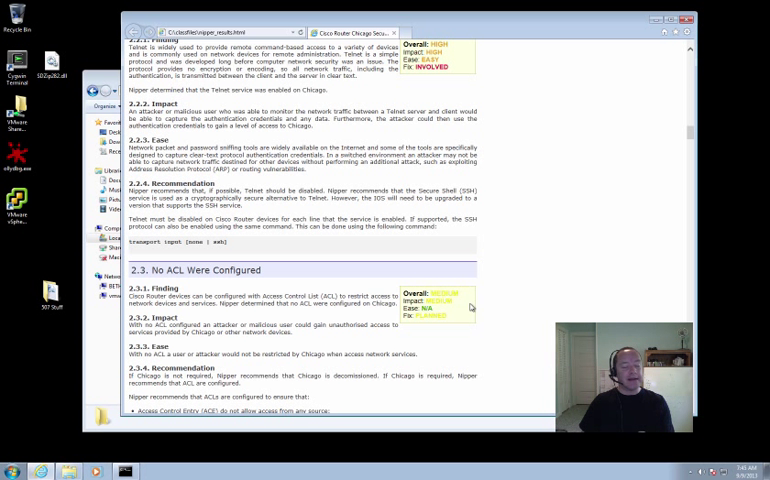
pyautogui.moveTo(492, 326)
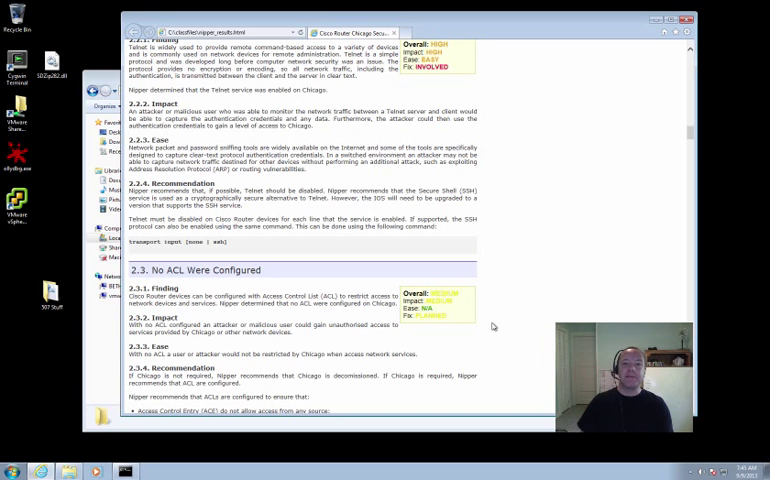
pyautogui.moveTo(476, 316)
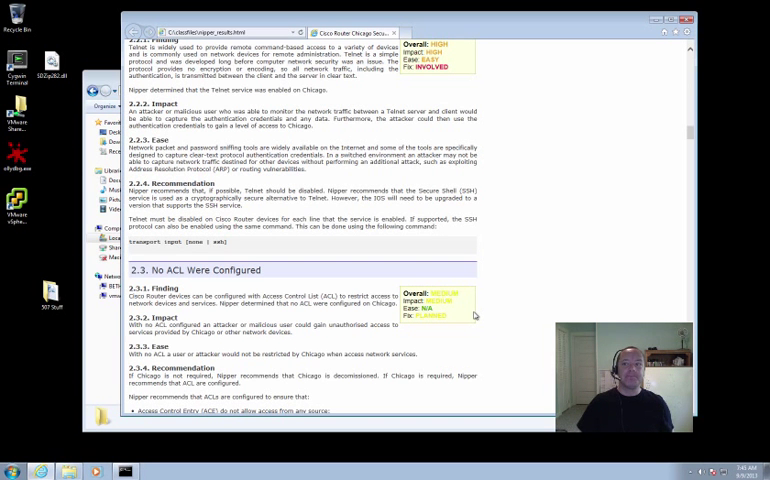
pyautogui.scroll(-3)
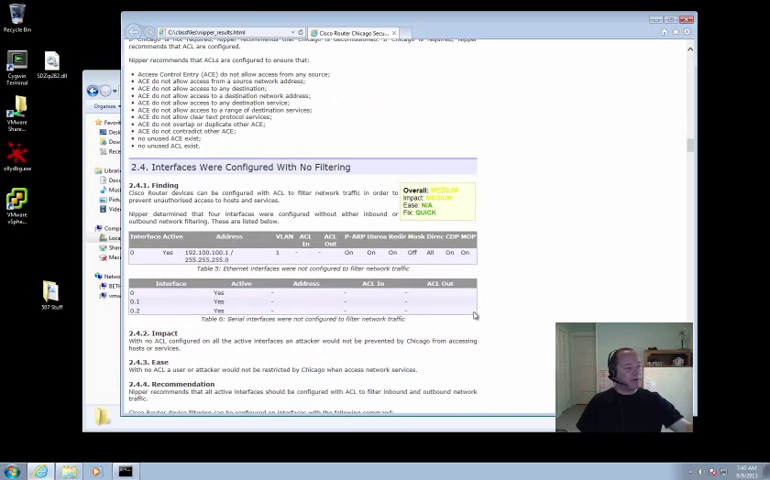
pyautogui.scroll(-3)
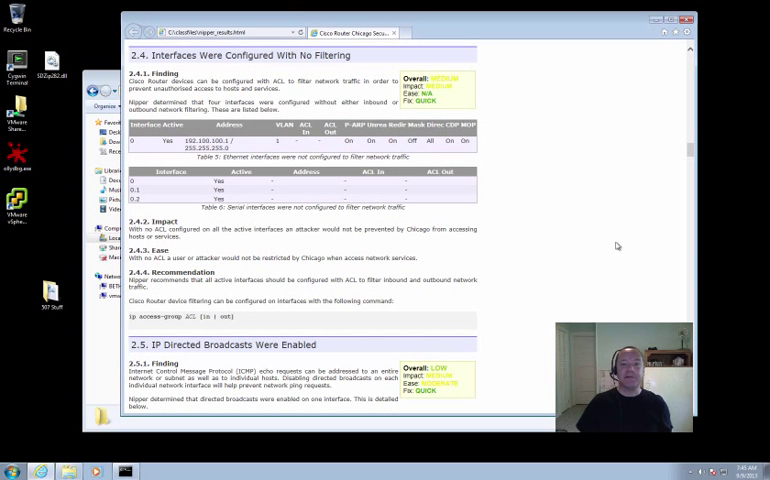